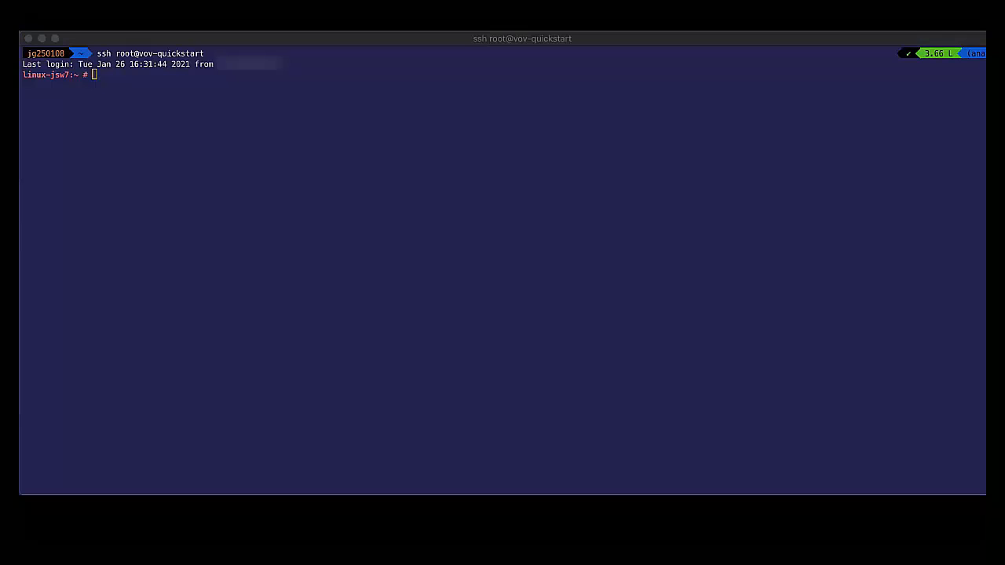
- Start PowerShell (pwsh) from /var/opt/teradata/pwsh/release_quickstart
{"action": "type", "text": "cd /var/opt/teradata/pwsh/release_quickstart"}
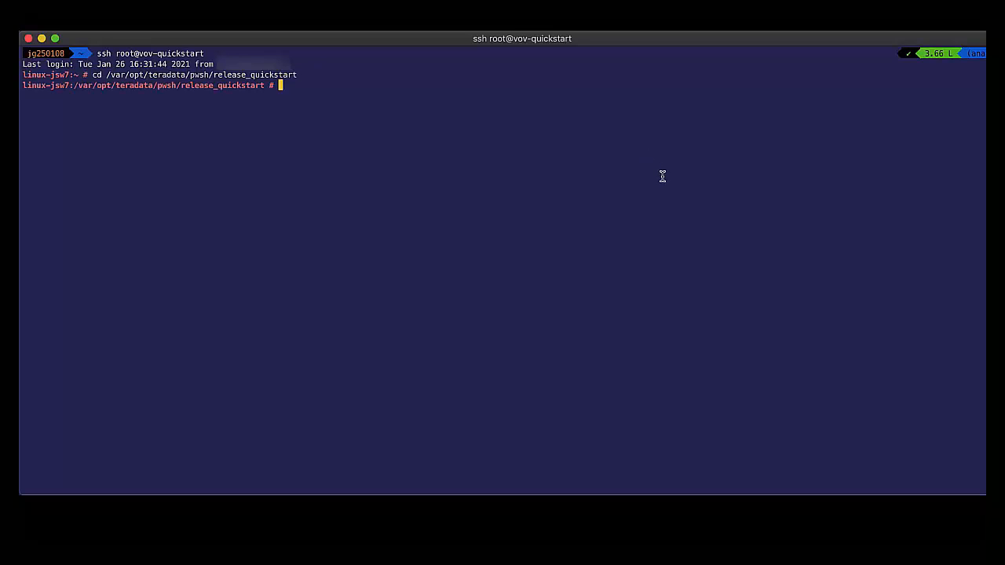
{"action": "type", "text": "pwsh"}
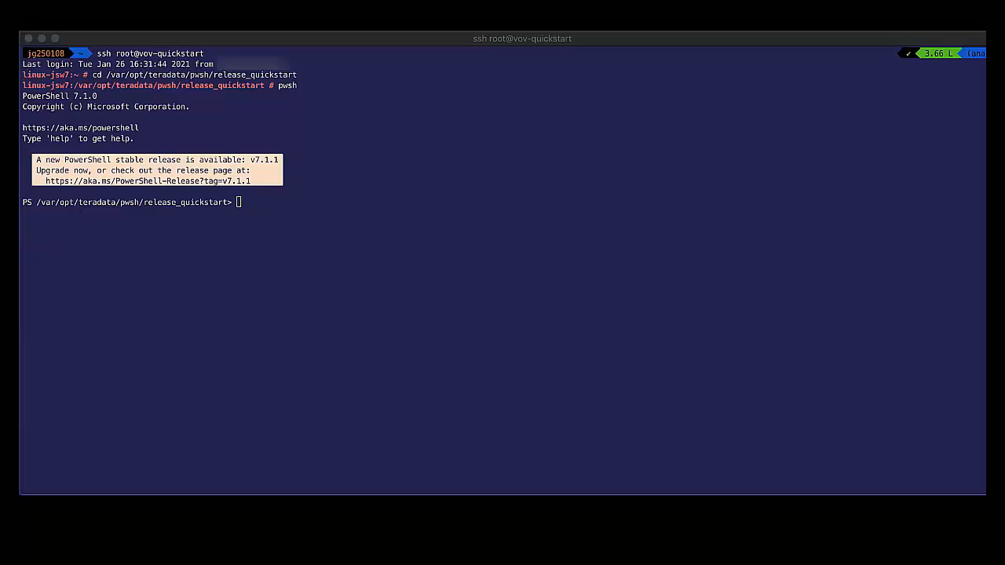
{"action": "type", "text": "./tdc.deploy.ps1"}
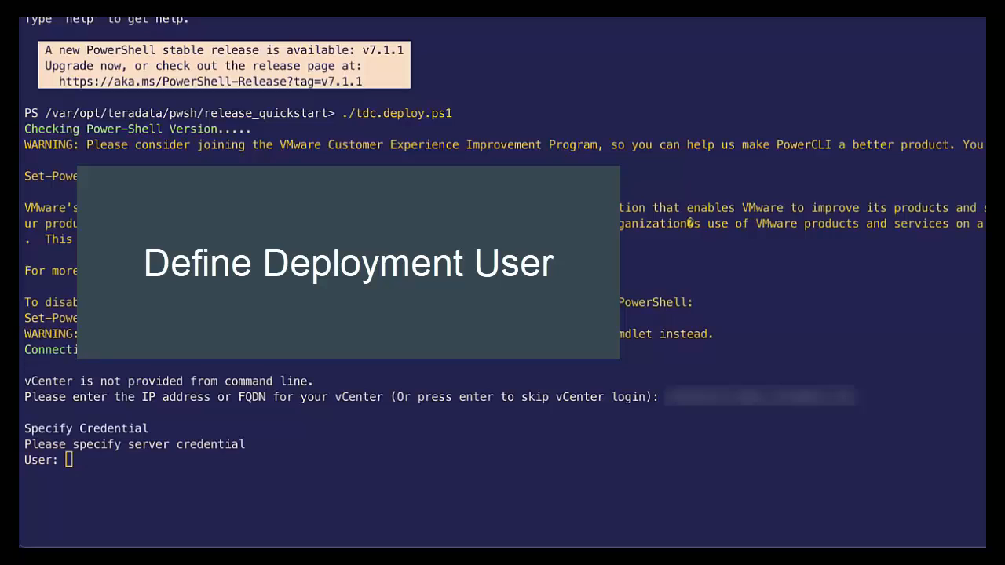
{"action": "type", "text": "td-deployer@vsphere.local"}
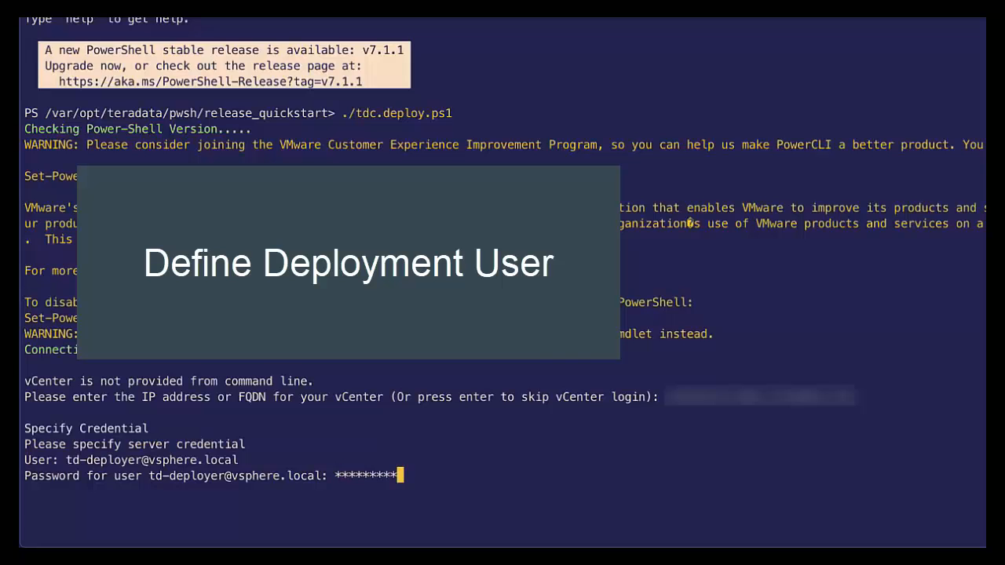
{"action": "key", "text": "enter"}
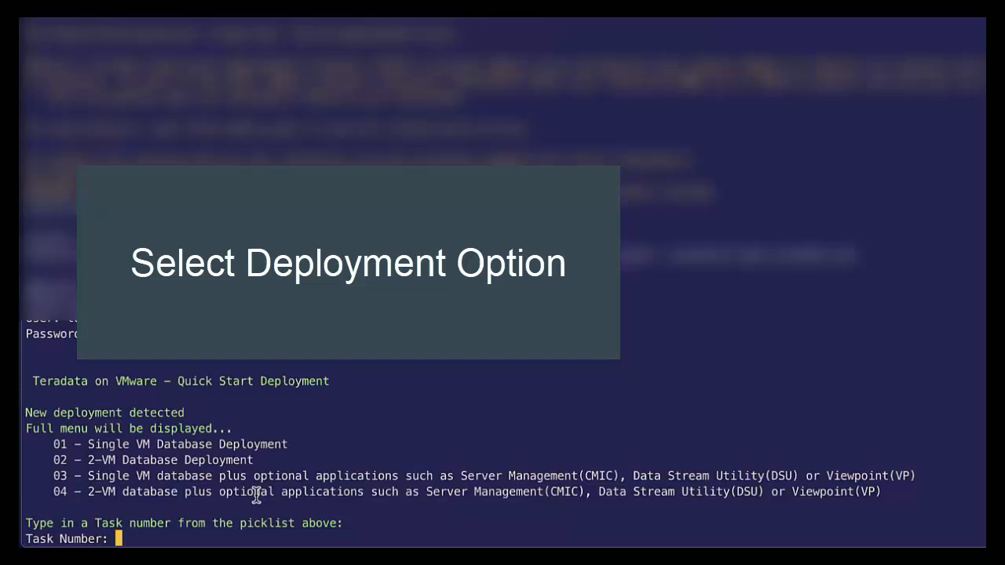
{"action": "mouse_move", "coordinate": [702, 427]}
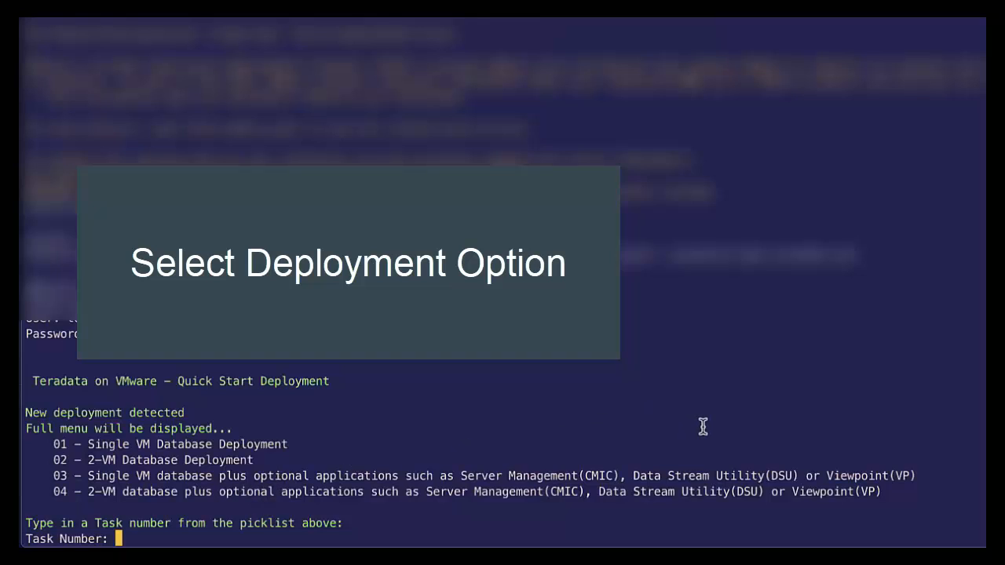
- Choose task 04 (2-VM database plus applications) and enter Site ID DataCorp
{"action": "type", "text": "04"}
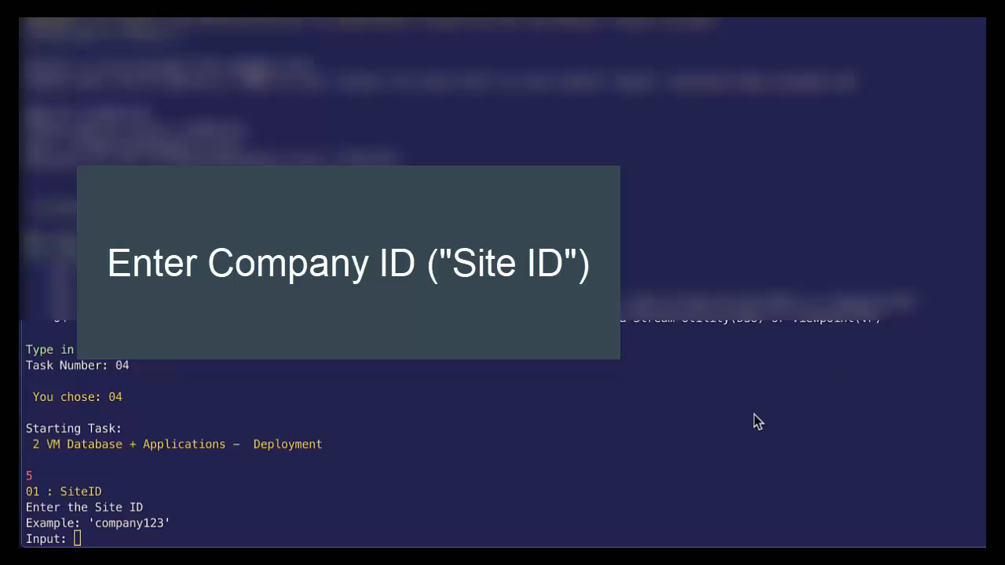
{"action": "type", "text": "DataCorp"}
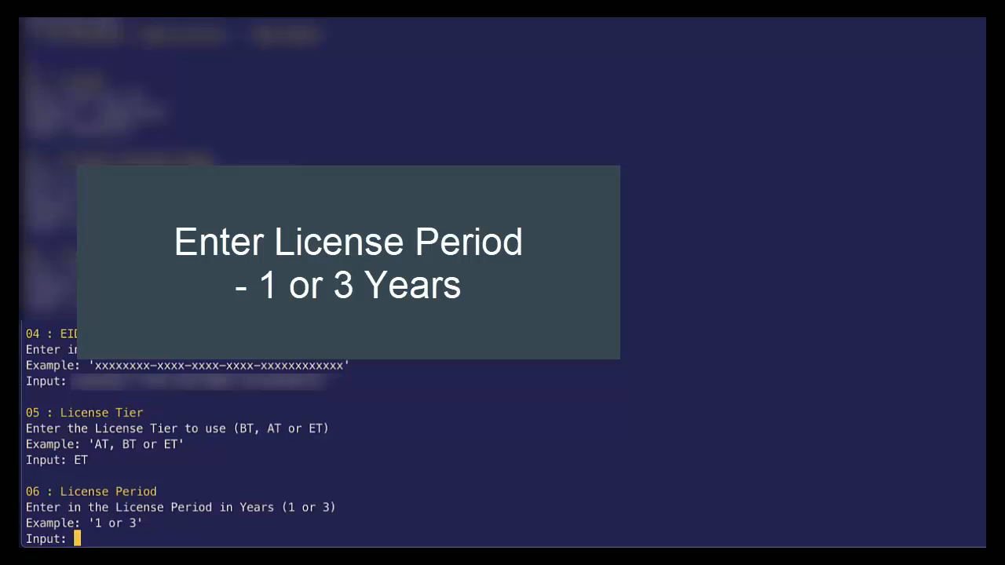
- Answer the license prompts and select datastore option 3
{"action": "type", "text": "3"}
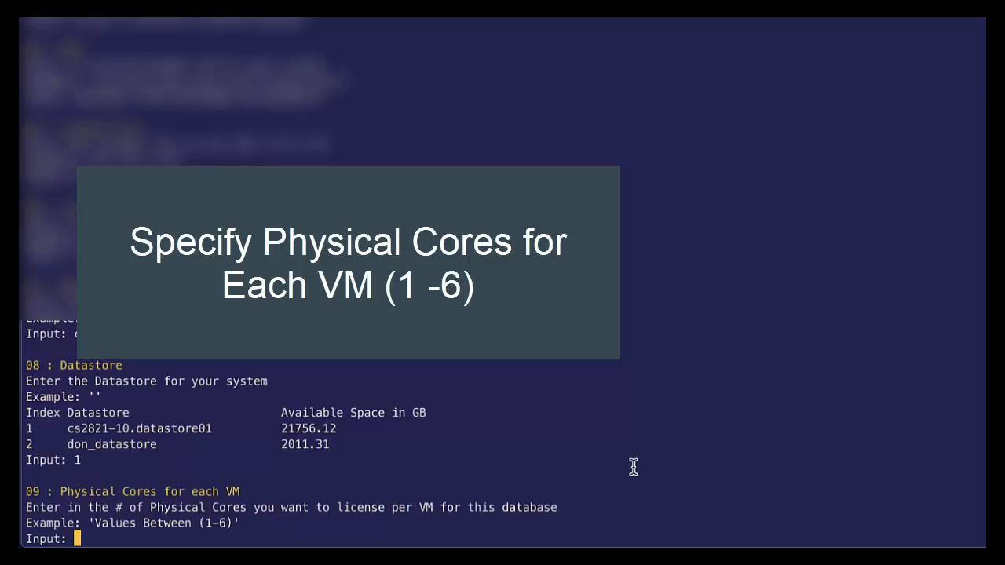
- Enter 6 physical cores, 32768 MB memory per VM, and 1536 database storage
{"action": "type", "text": "6"}
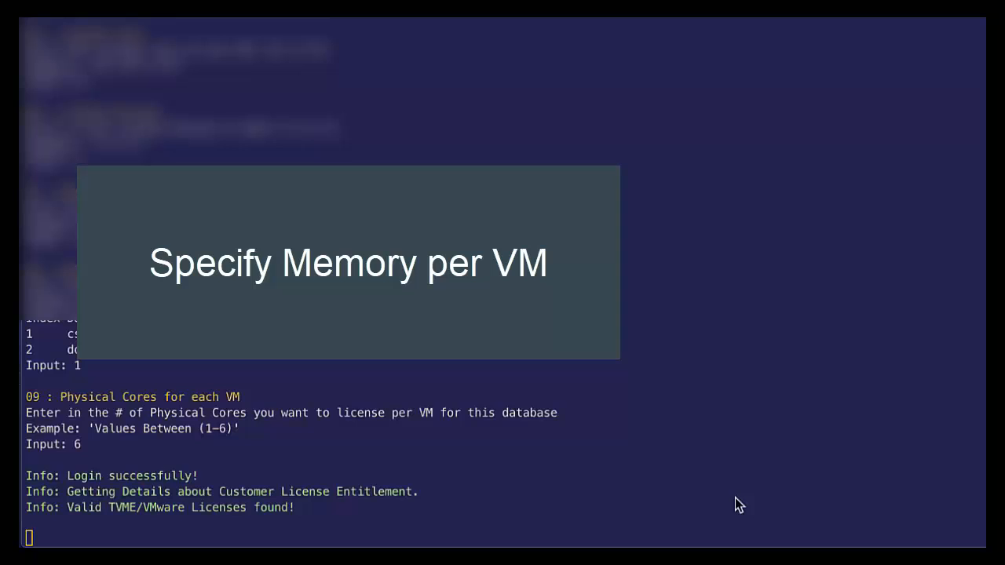
{"action": "mouse_move", "coordinate": [782, 460]}
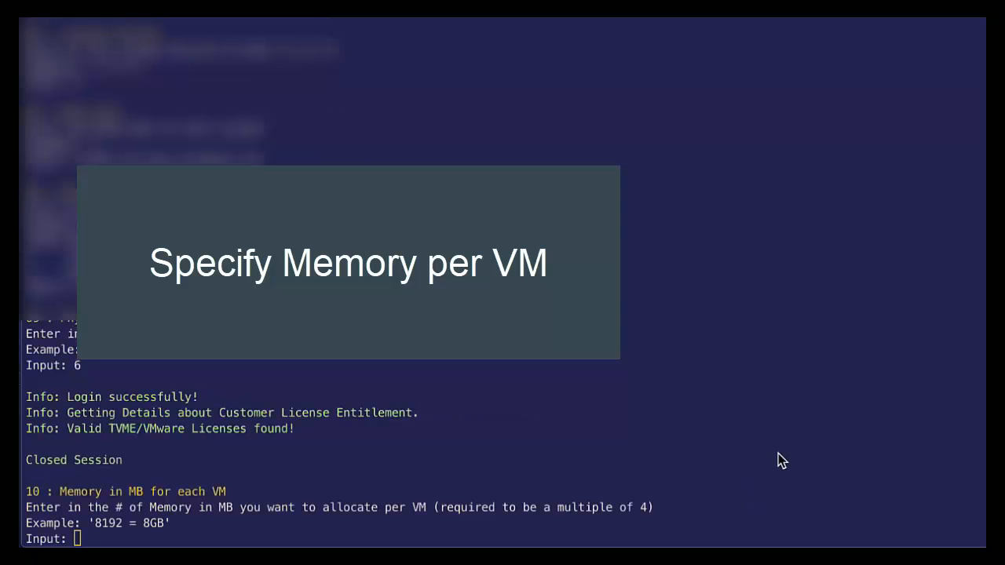
{"action": "type", "text": "32768"}
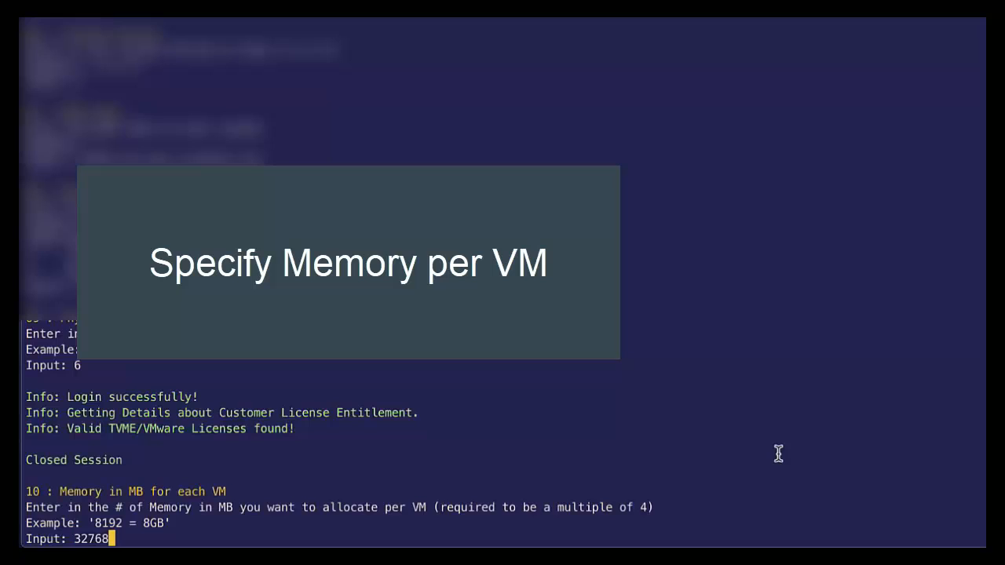
{"action": "mouse_move", "coordinate": [835, 454]}
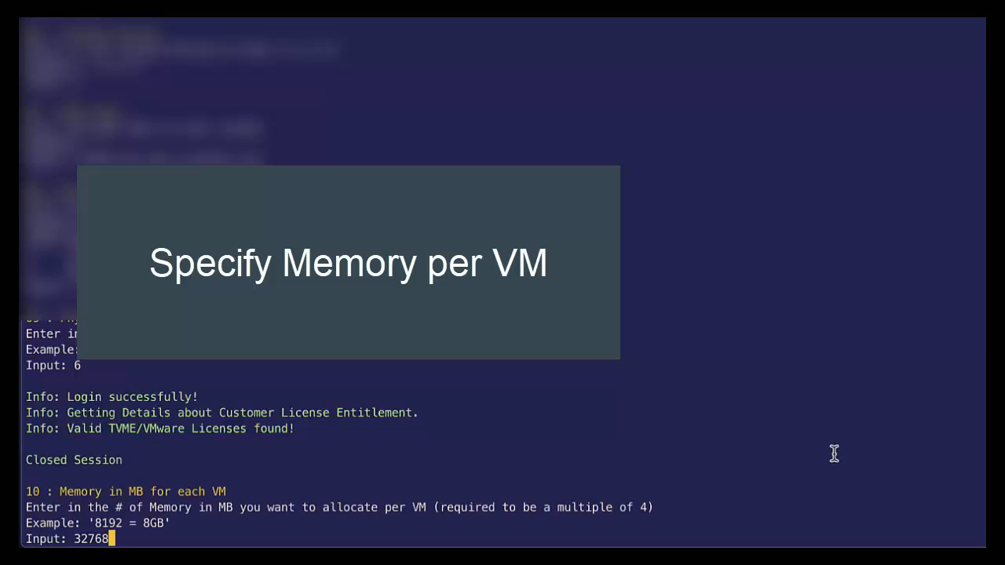
{"action": "key", "text": "enter"}
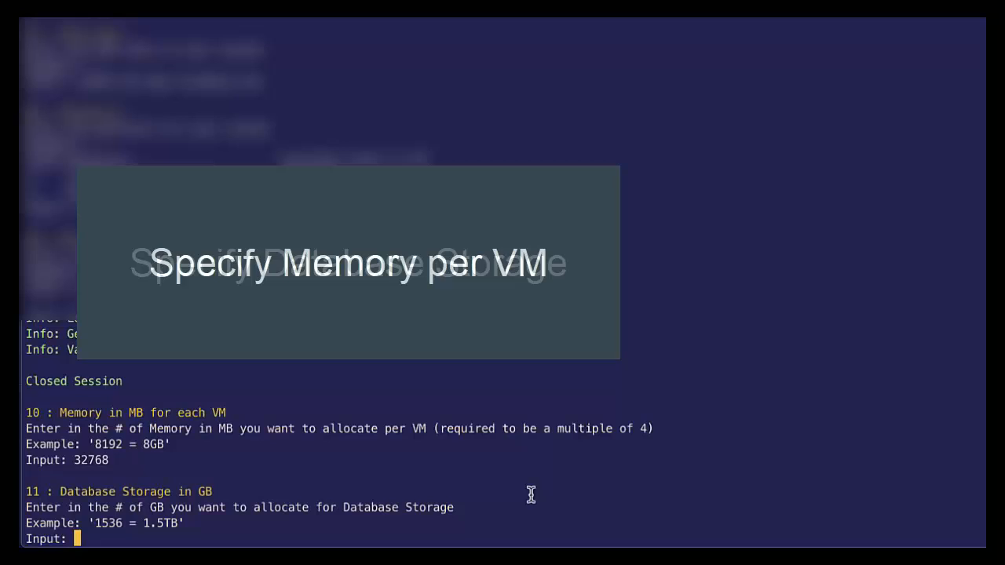
{"action": "type", "text": "1536"}
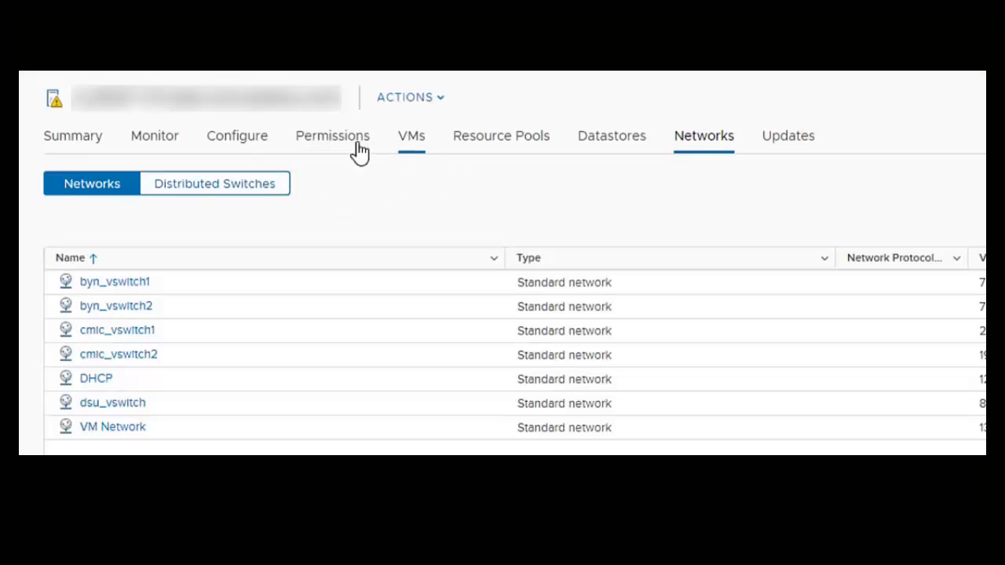
{"action": "mouse_move", "coordinate": [514, 240]}
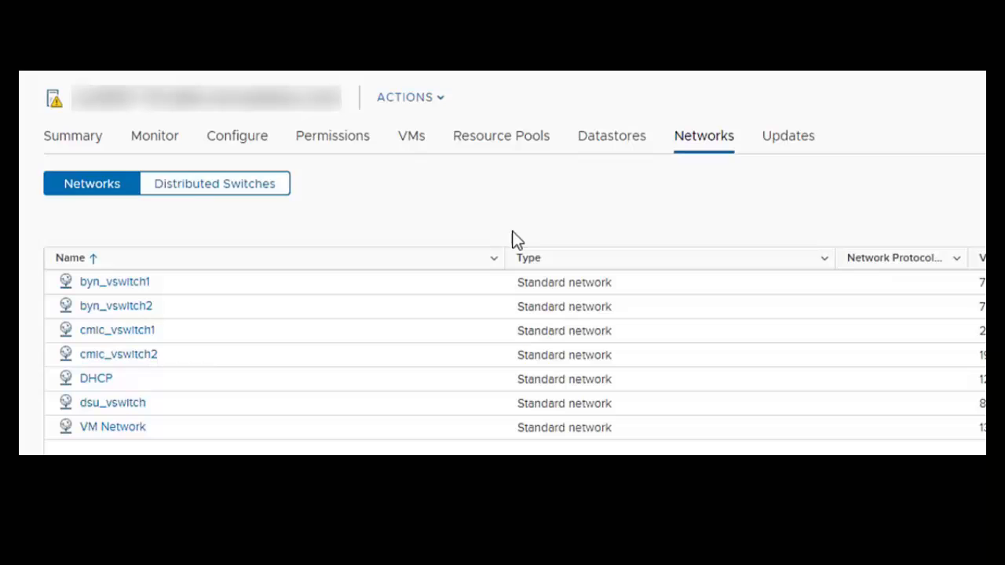
{"action": "mouse_move", "coordinate": [115, 305]}
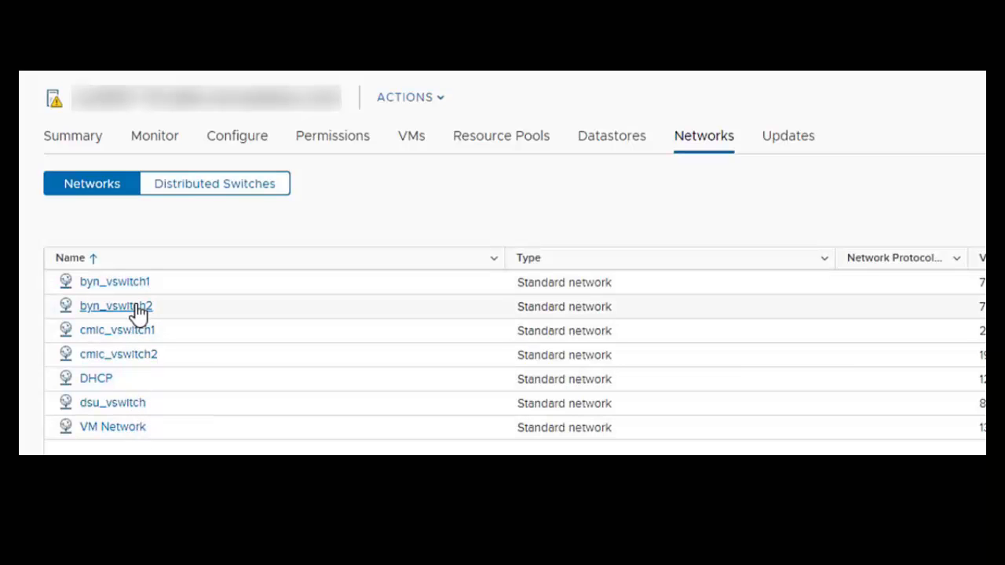
{"action": "mouse_move", "coordinate": [133, 284]}
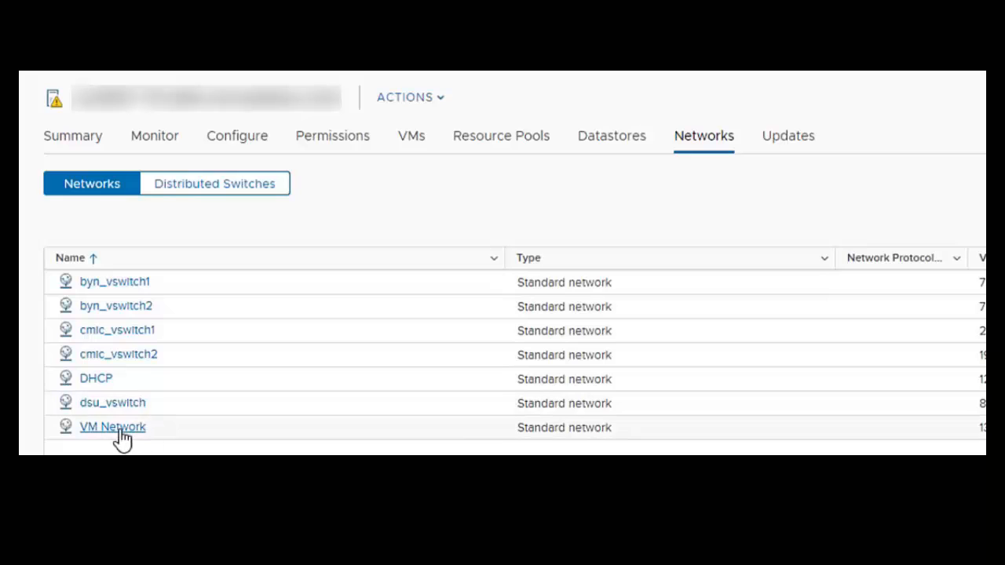
{"action": "mouse_move", "coordinate": [140, 412]}
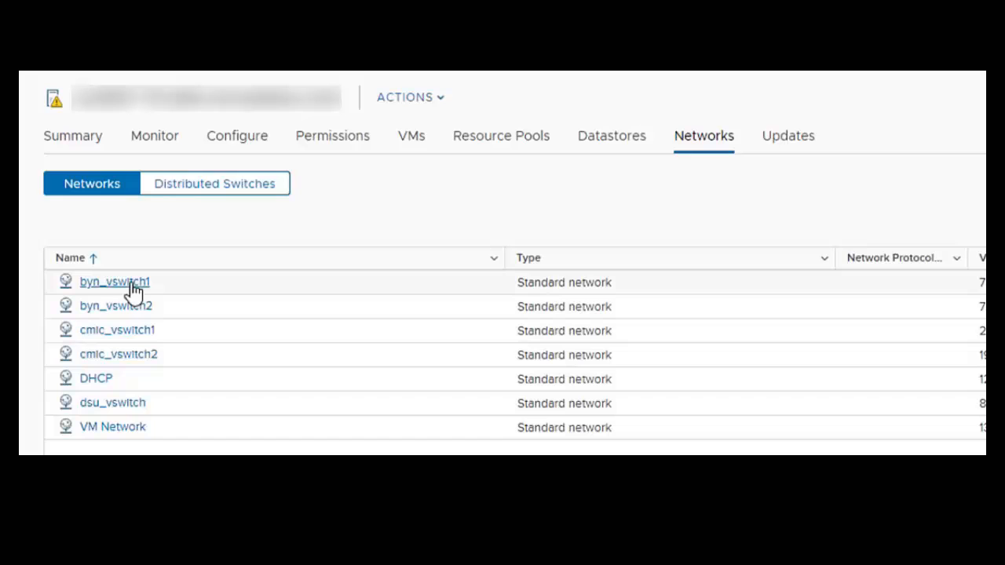
{"action": "mouse_move", "coordinate": [132, 340]}
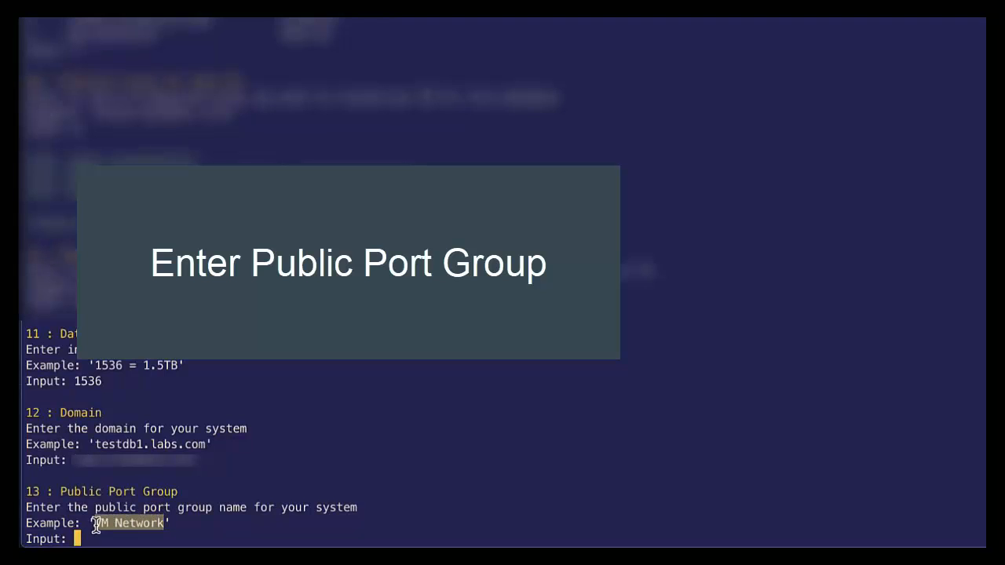
- Set public port group to VM Network with subnet mask 255.255.254.0
{"action": "type", "text": "VM Network"}
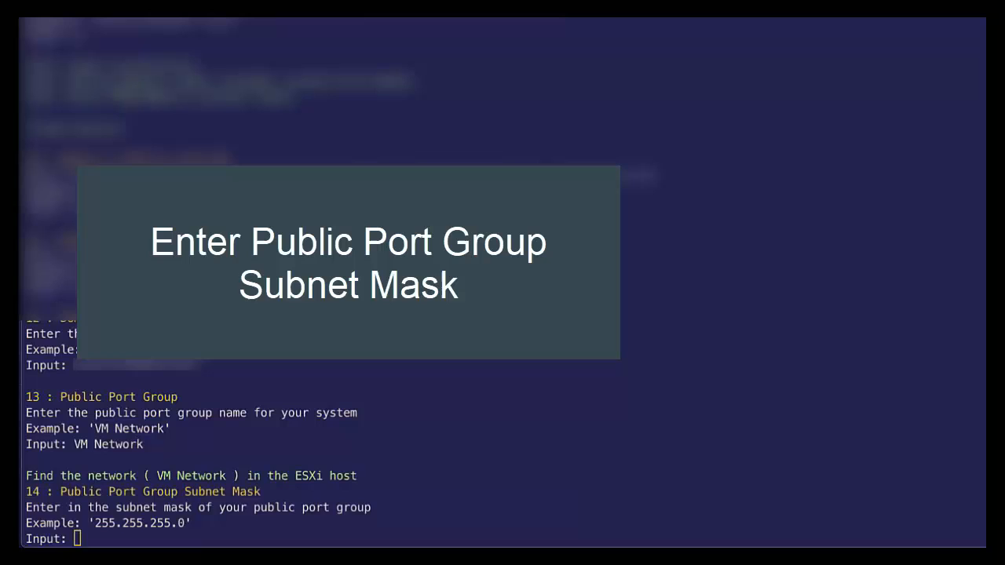
{"action": "type", "text": "255.255.254.0"}
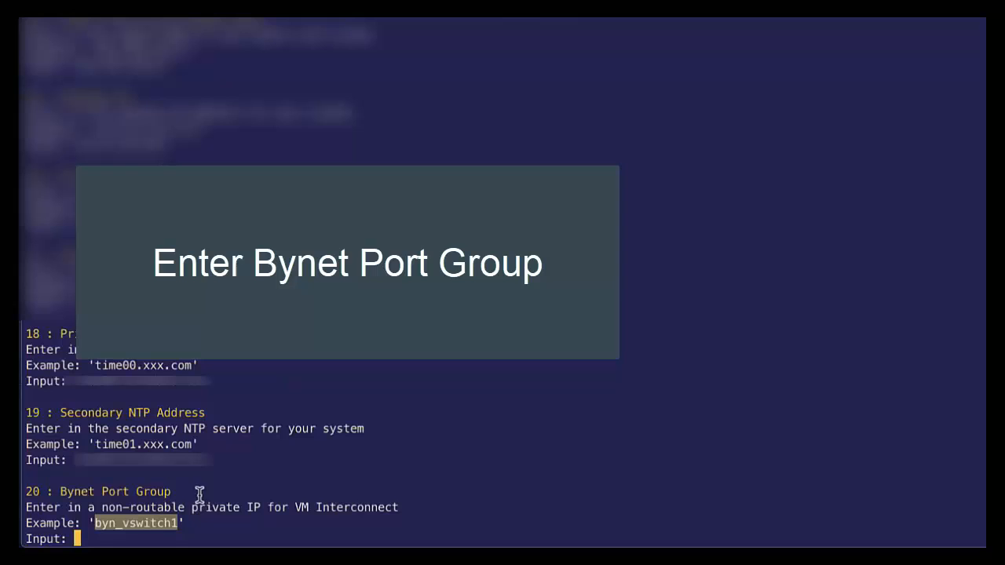
- Enter byn_vswitch1, byn_vswitch2 and cmic_vswitch1 as the Bynet and management port groups
{"action": "type", "text": "byn_vswitch1"}
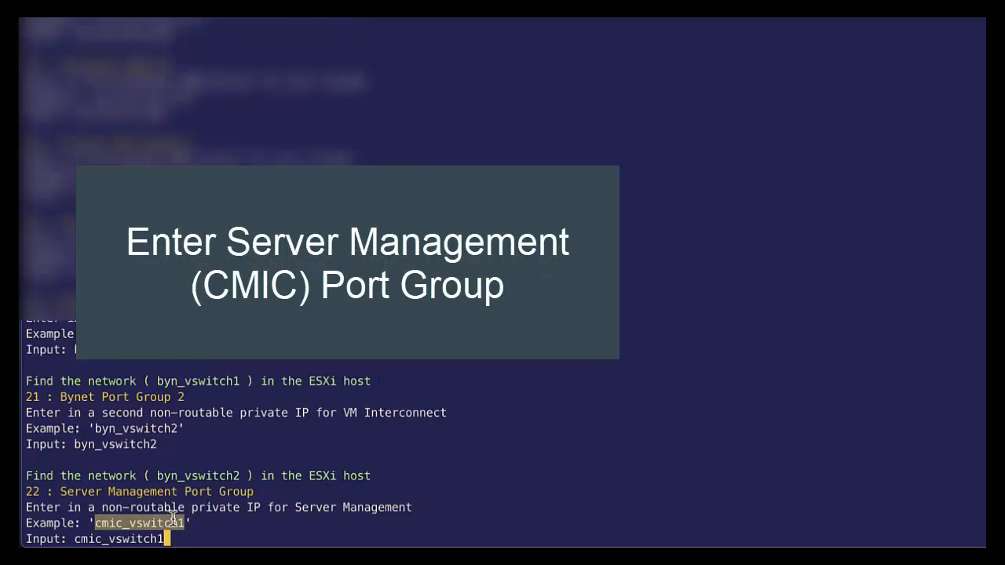
{"action": "key", "text": "enter"}
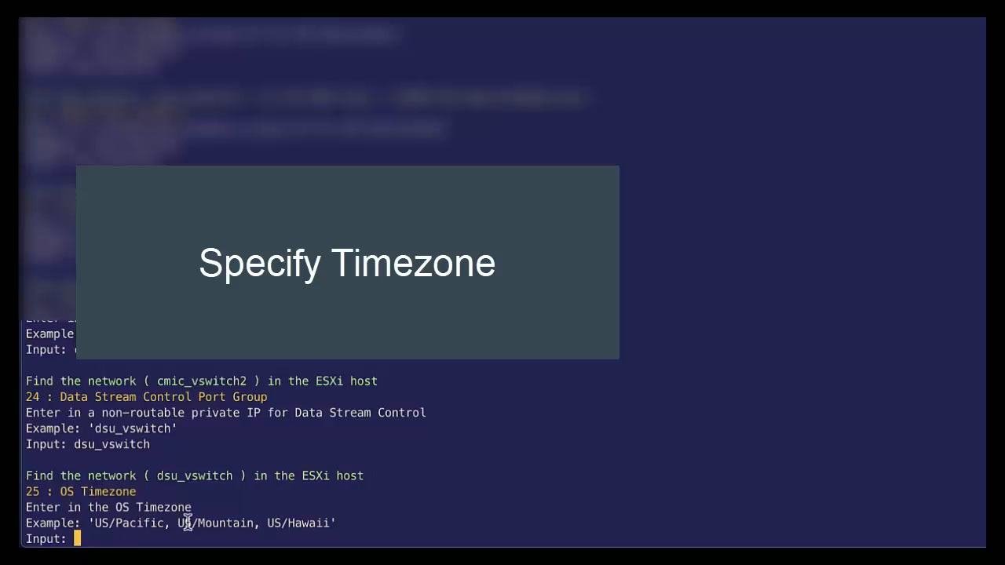
{"action": "mouse_move", "coordinate": [173, 522]}
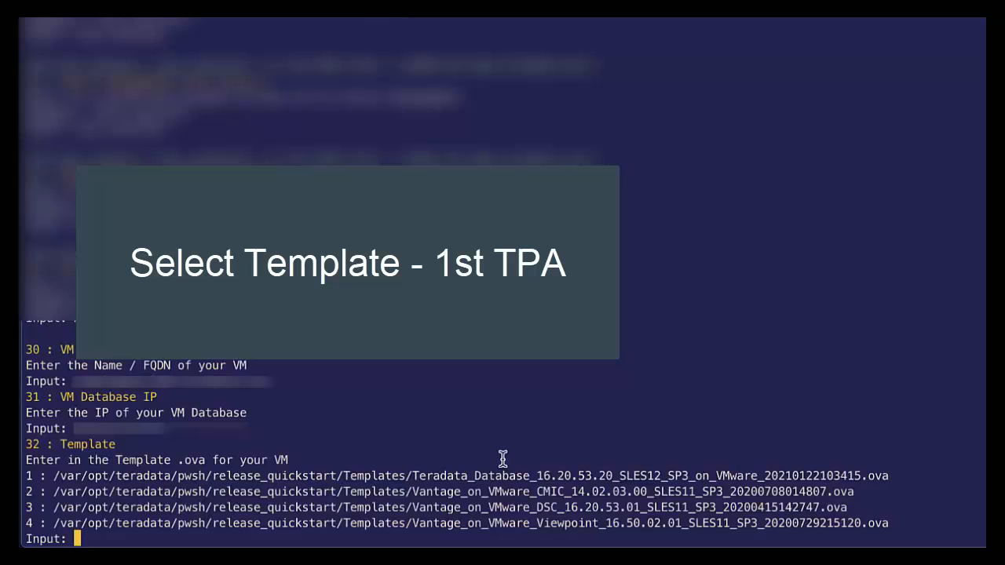
- Pick option 1, the Teradata_Database_16.20.53.20_SLES12_SP3 template, for the first TPA
{"action": "left_click_drag", "start_coordinate": [537, 476], "coordinate": [889, 476]}
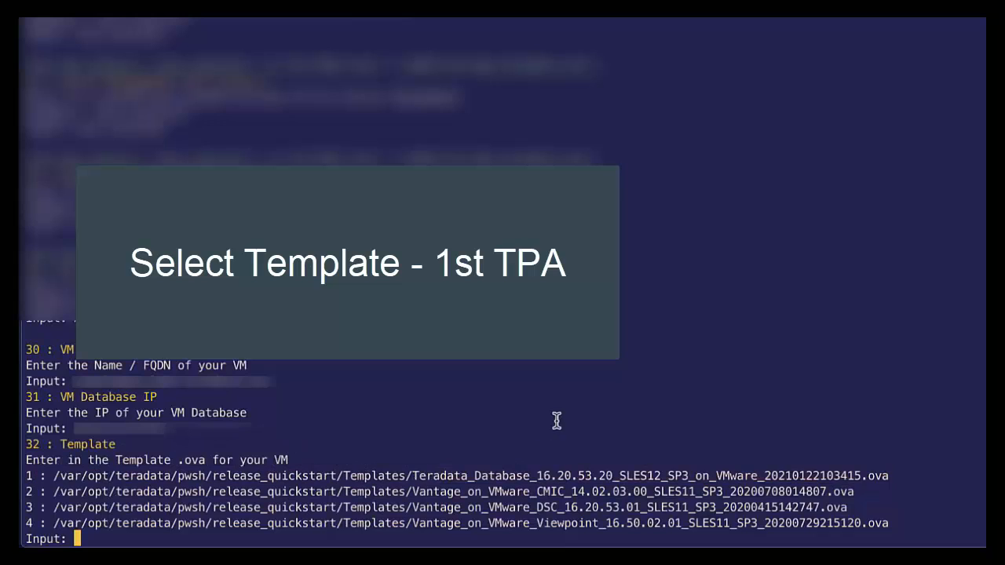
{"action": "type", "text": "1"}
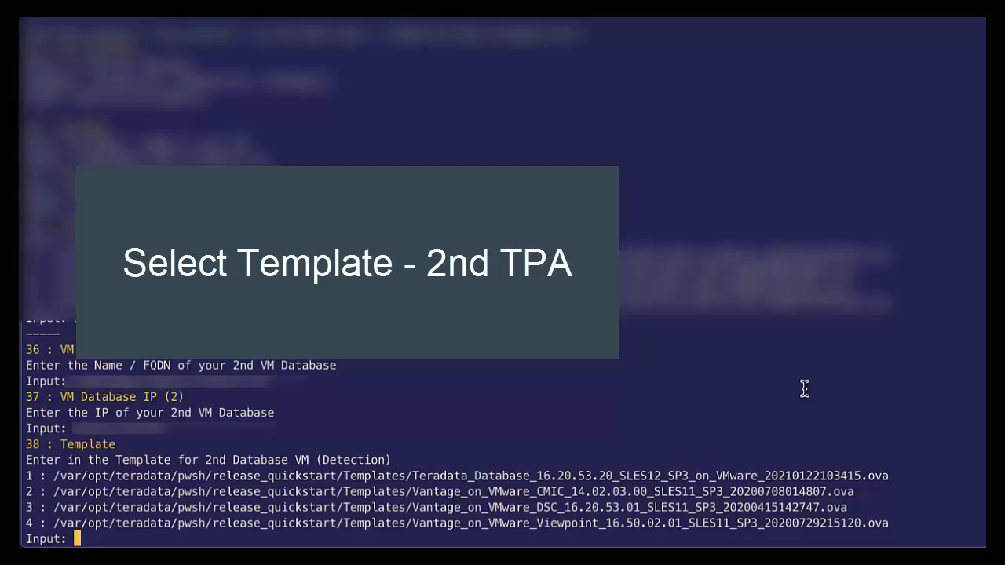
- Pick option 1, the Teradata Database 16.20.53.20 template, for the second TPA
{"action": "type", "text": "1"}
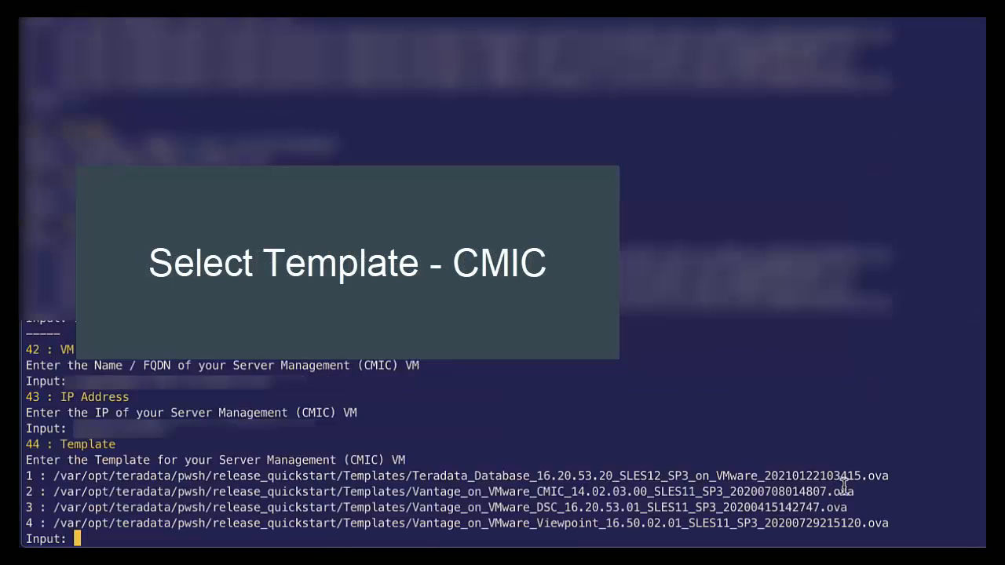
- Pick option 2, the Vantage_on_VMware_CMIC_14.02.03.00 template, for the CMIC VM
{"action": "left_click_drag", "start_coordinate": [338, 492], "coordinate": [844, 491]}
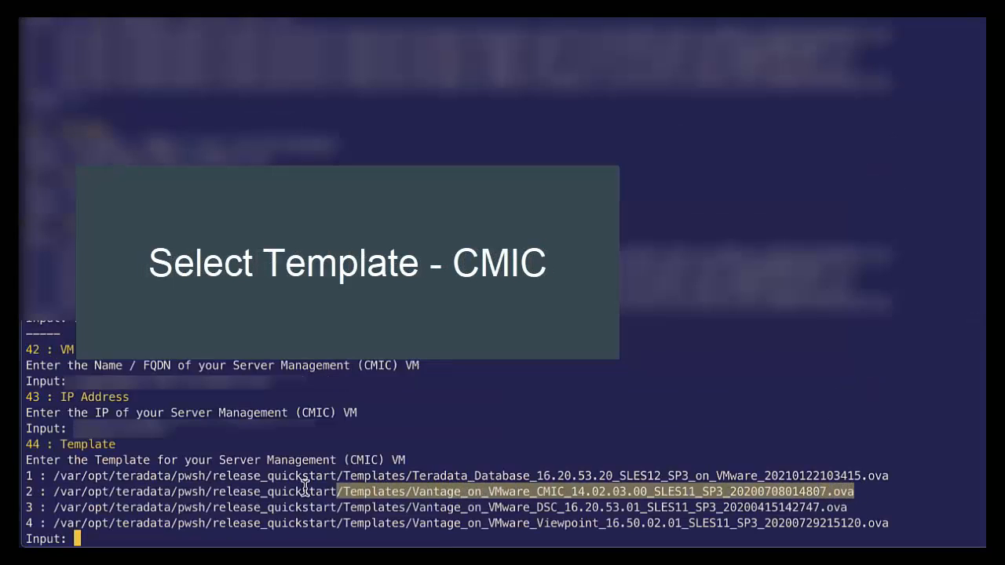
{"action": "type", "text": "2"}
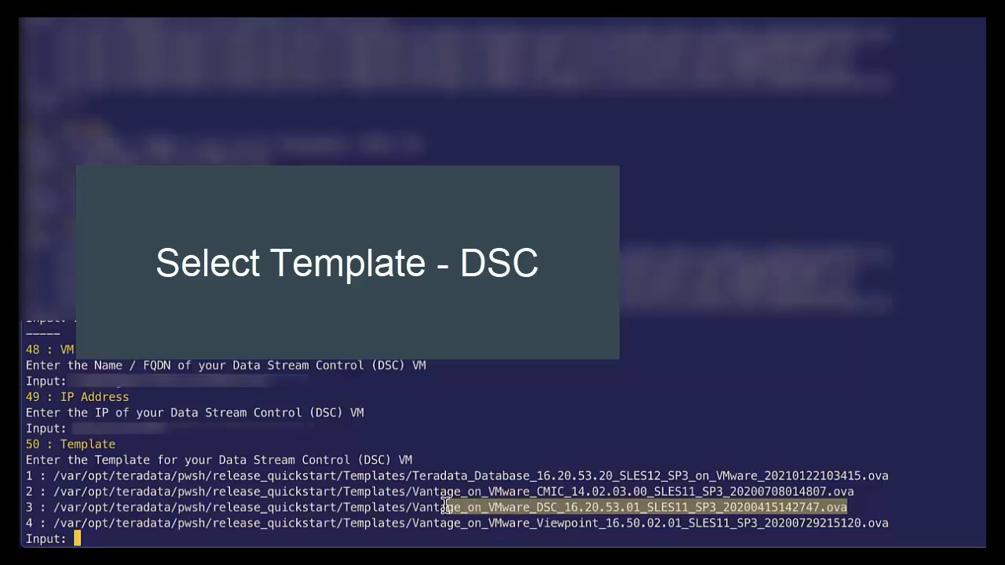
- Choose template 3, Vantage_on_VMware_DSC_16.20.53.01, for the DSC VM
{"action": "type", "text": "3"}
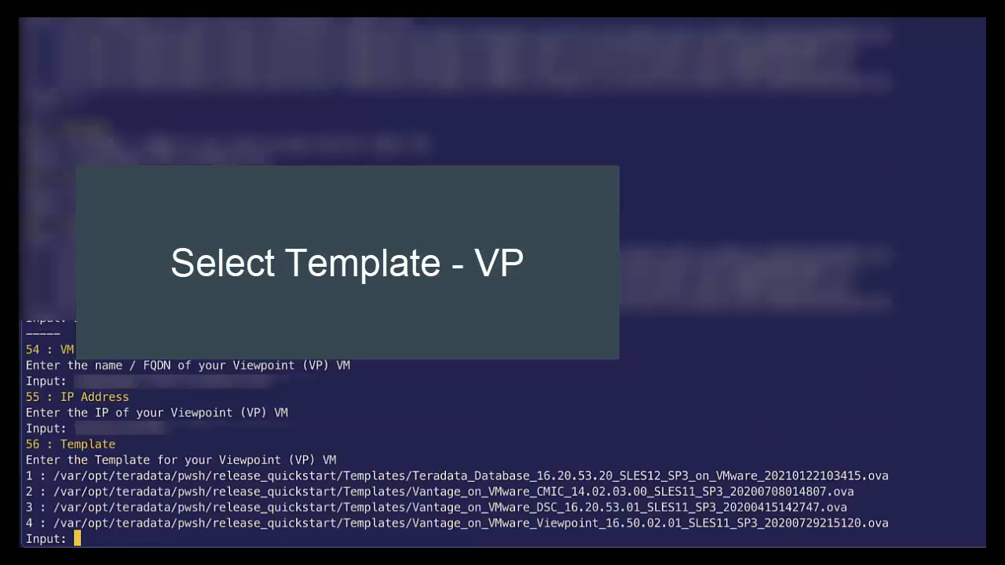
- Pick the Viewpoint template ova (option 4) for the VP VM
{"action": "left_click_drag", "start_coordinate": [515, 523], "coordinate": [889, 523]}
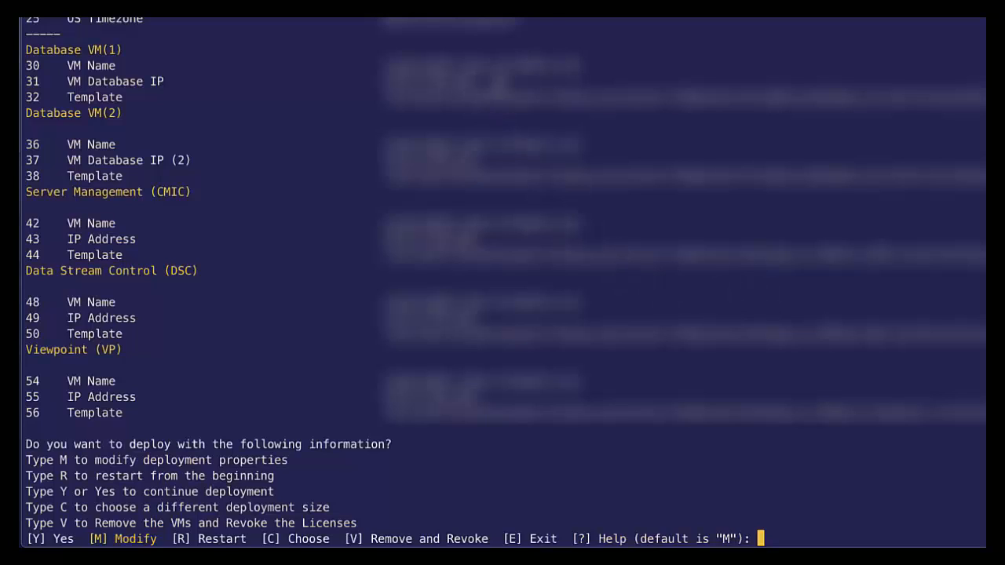
{"action": "mouse_move", "coordinate": [141, 538]}
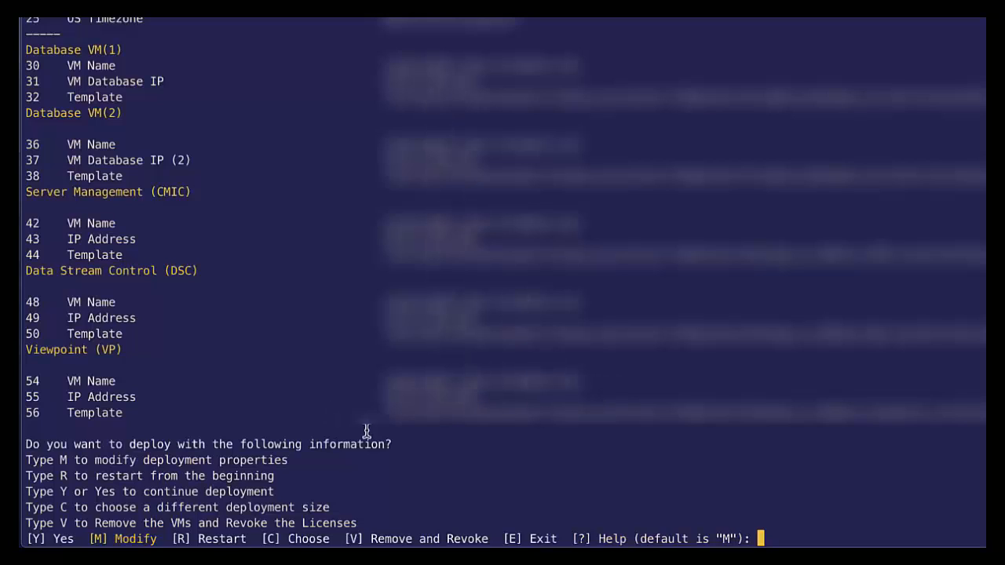
{"action": "mouse_move", "coordinate": [671, 454]}
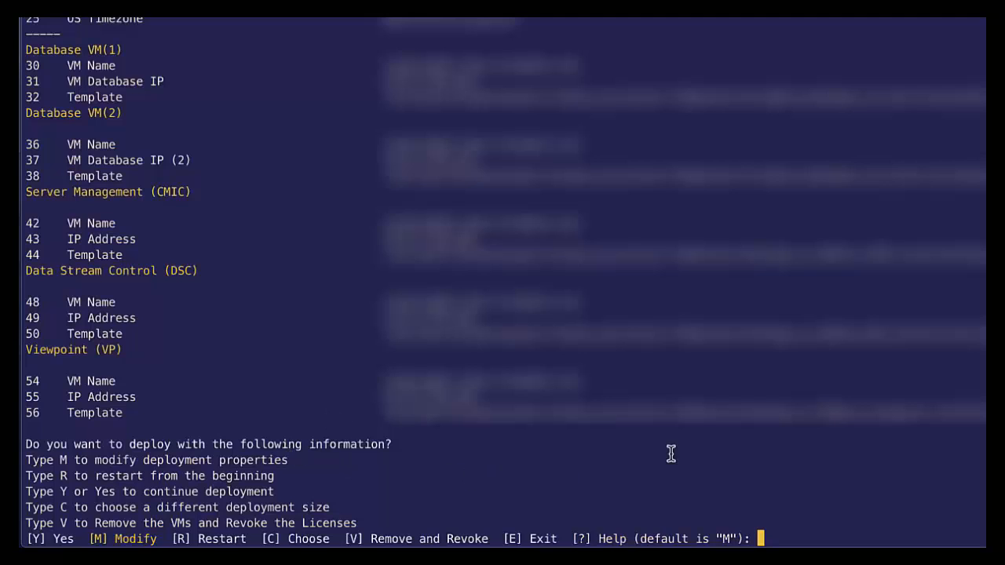
- Review the deployment summary and answer M to modify a property
{"action": "type", "text": "<"}
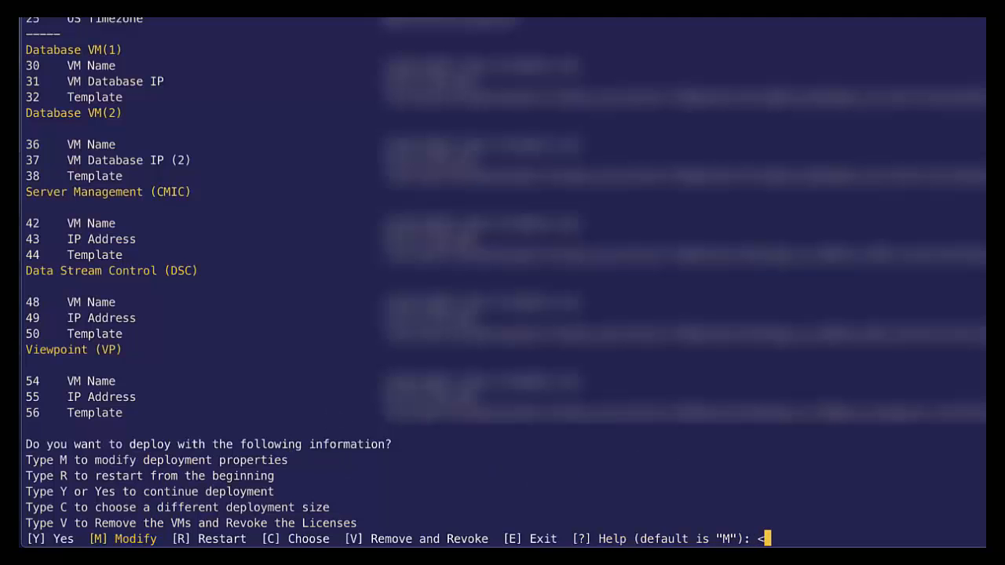
{"action": "type", "text": "M"}
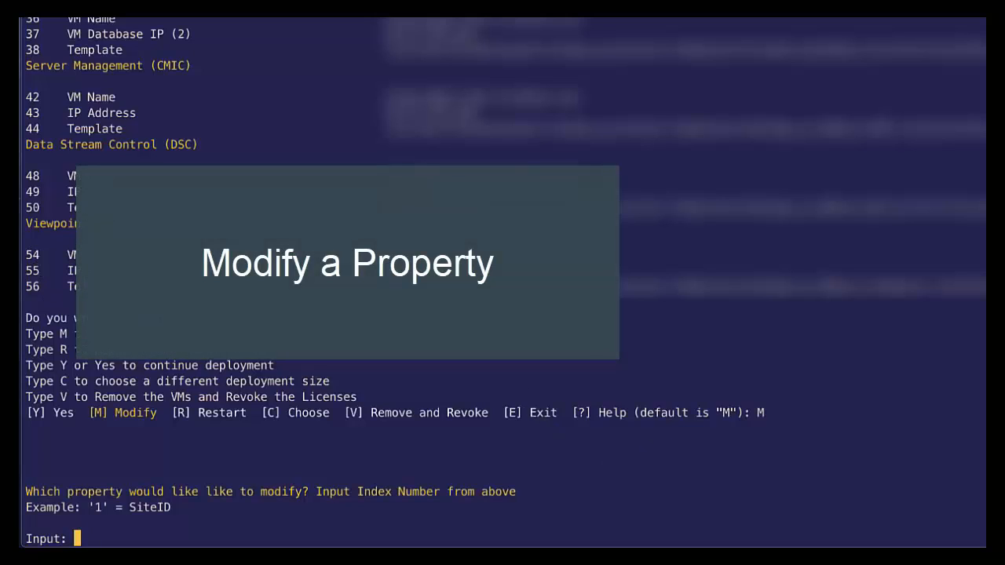
- Revise property 54, the Viewpoint VM name, then confirm deployment with Y
{"action": "type", "text": "54"}
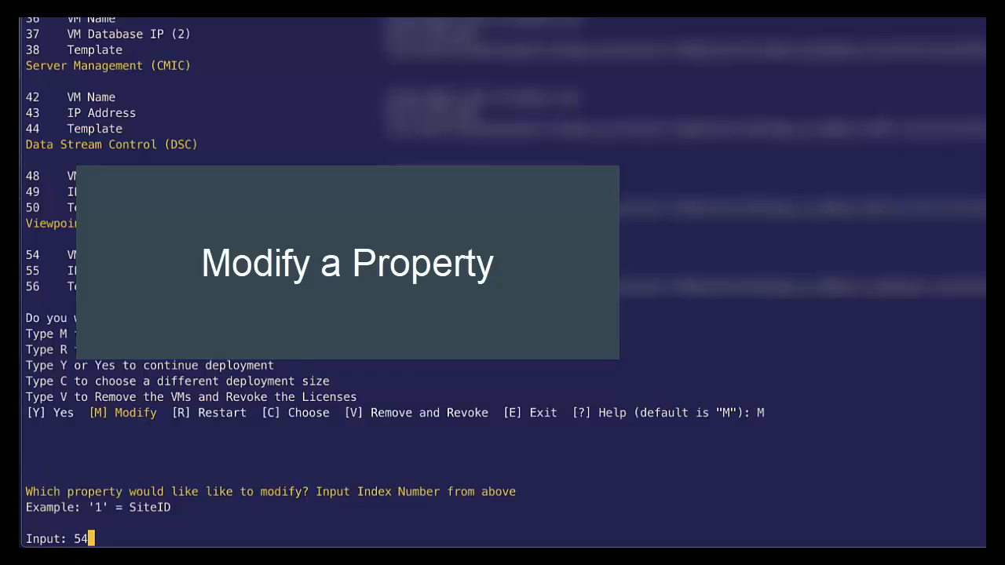
{"action": "key", "text": "enter"}
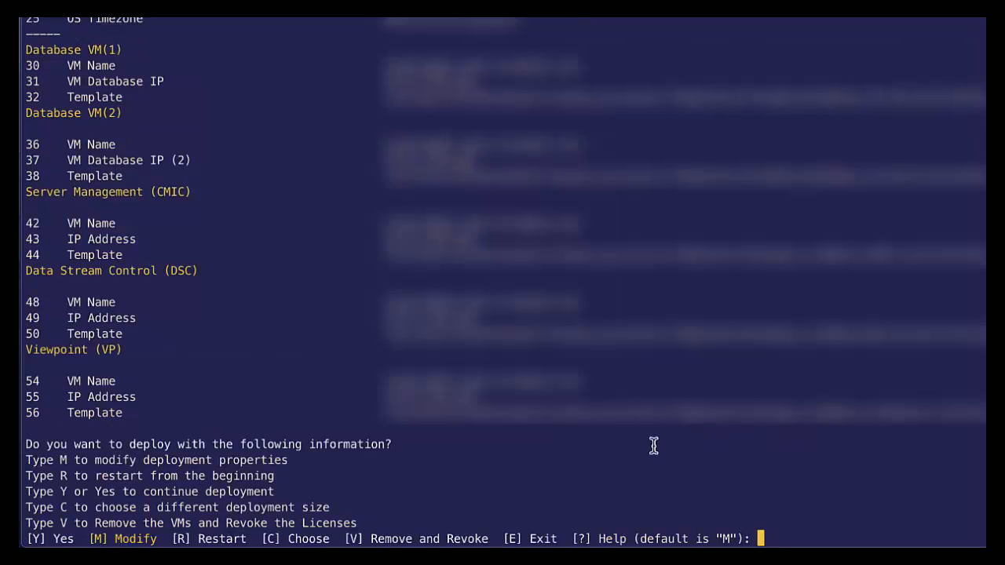
{"action": "mouse_move", "coordinate": [473, 473]}
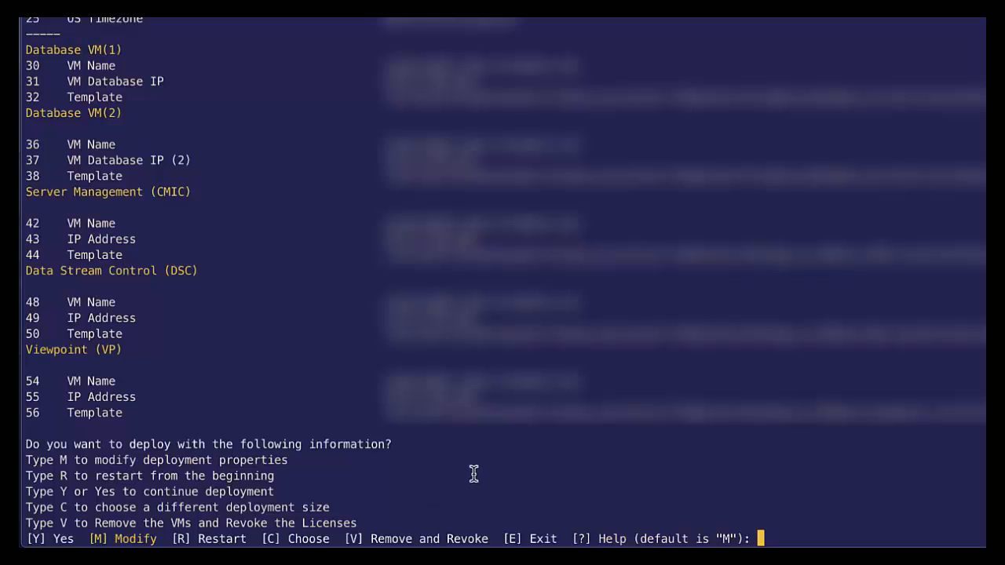
{"action": "mouse_move", "coordinate": [475, 474]}
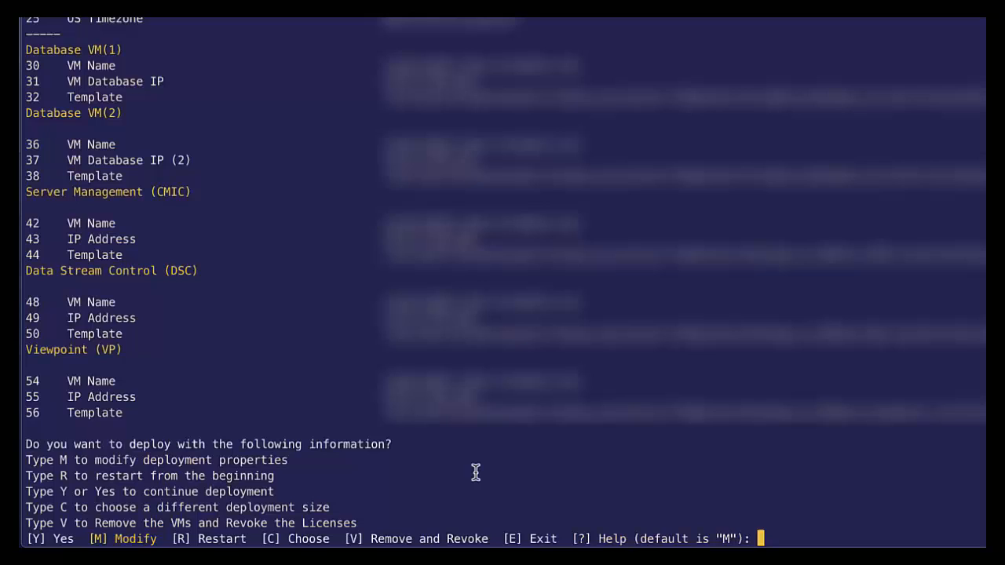
{"action": "mouse_move", "coordinate": [958, 501]}
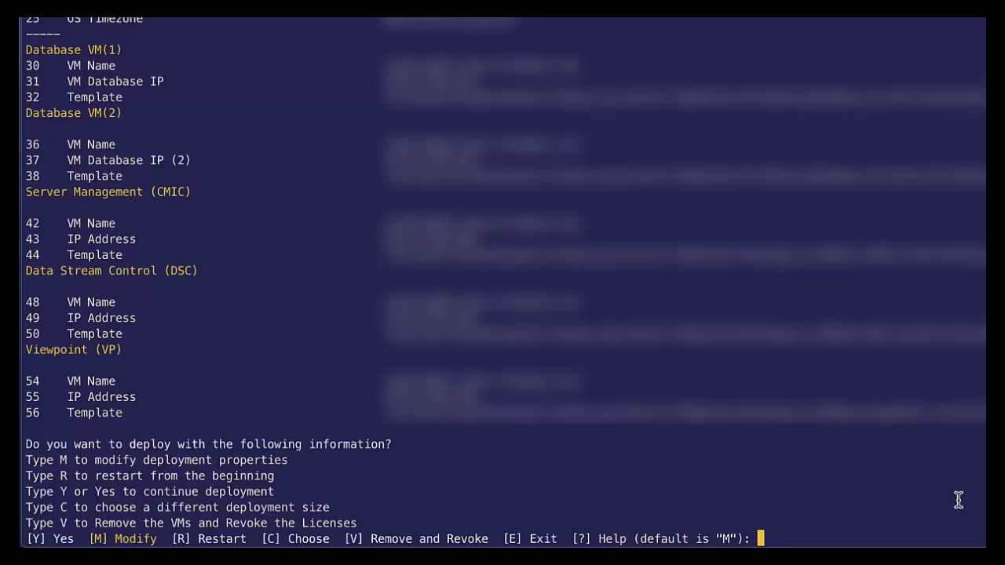
{"action": "type", "text": "Y"}
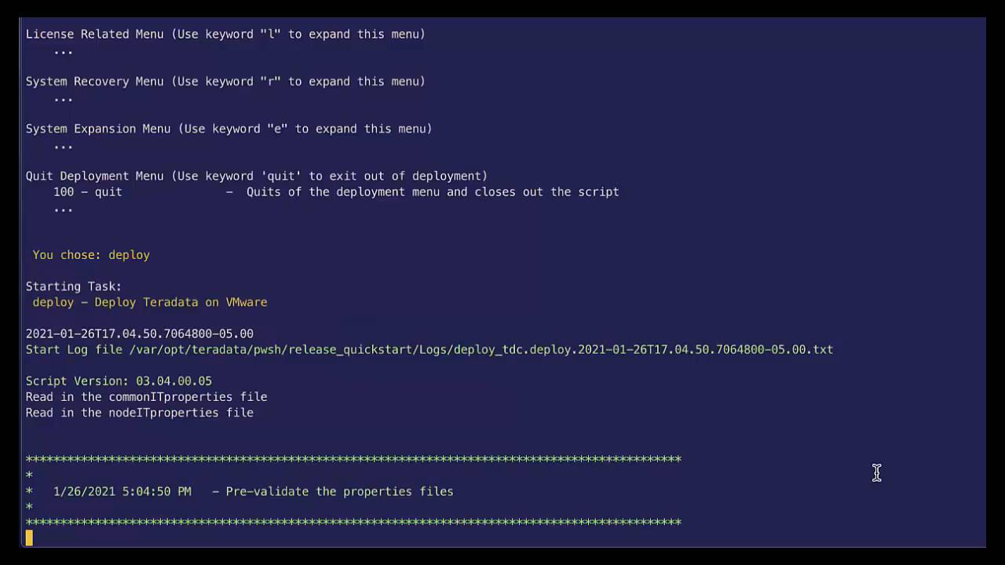
- Scroll down to follow the deploy log and properties pre-validation output
{"action": "scroll", "scroll_direction": "down", "scroll_amount": 3}
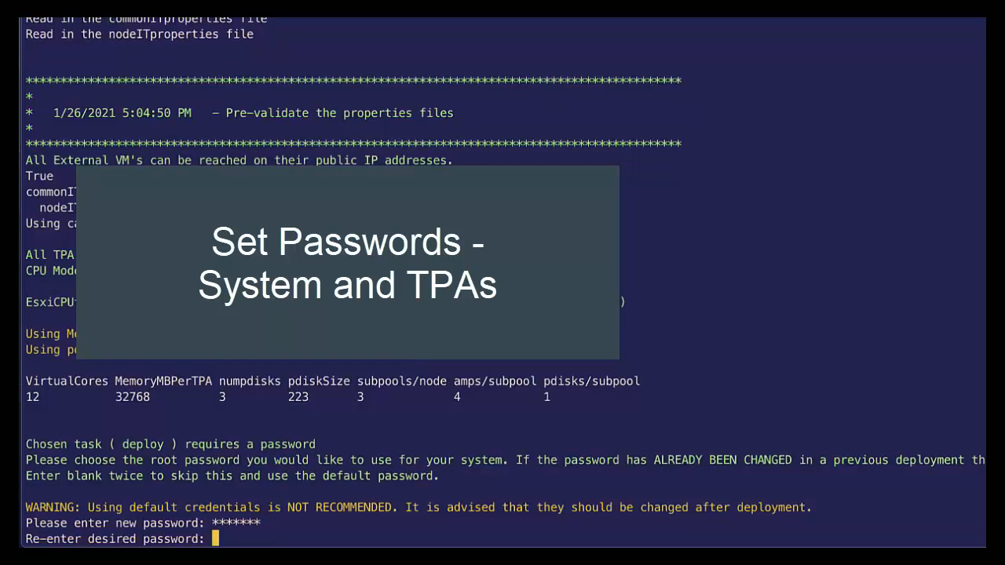
- Enter and re-enter the root password and the Teradata DBC password
{"action": "type", "text": "******"}
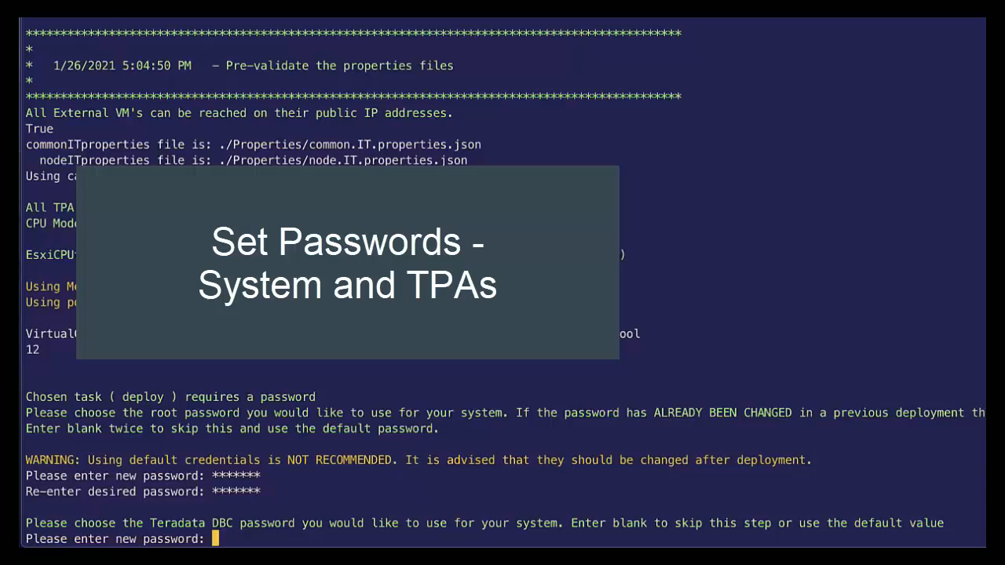
{"action": "type", "text": "*"}
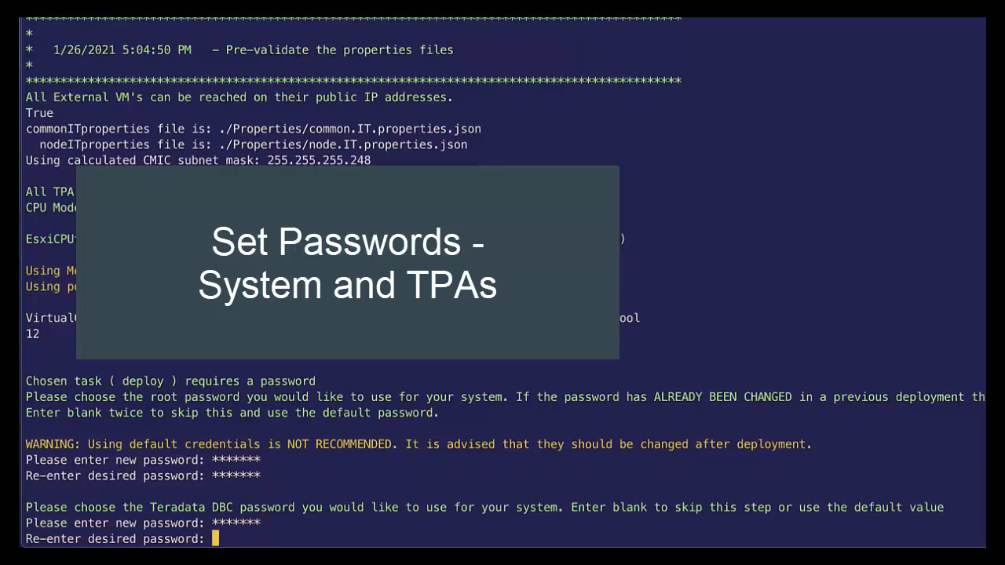
{"action": "key", "text": "Enter"}
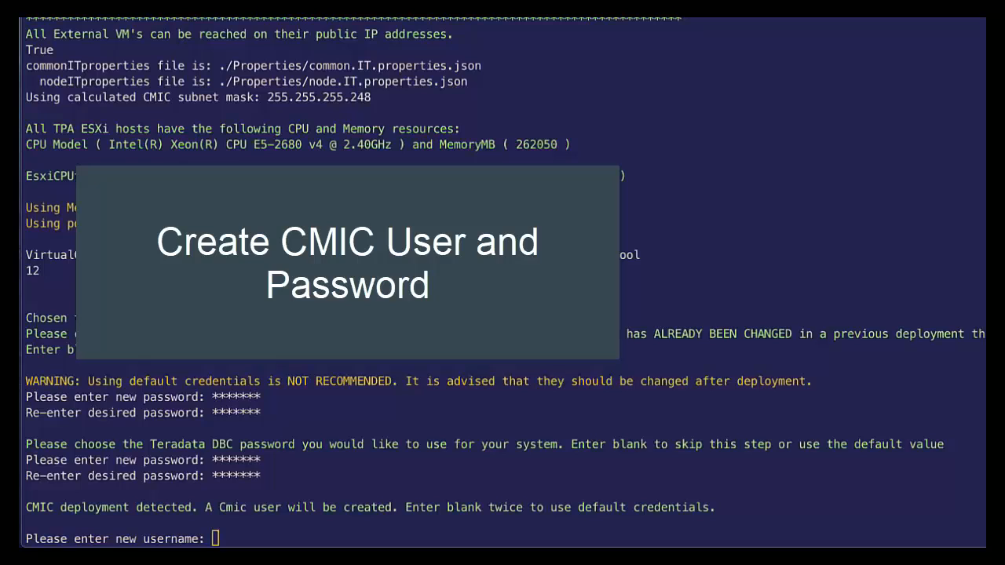
- Enter the CMIC username cmicadmin and its password twice
{"action": "type", "text": "cmicadmin"}
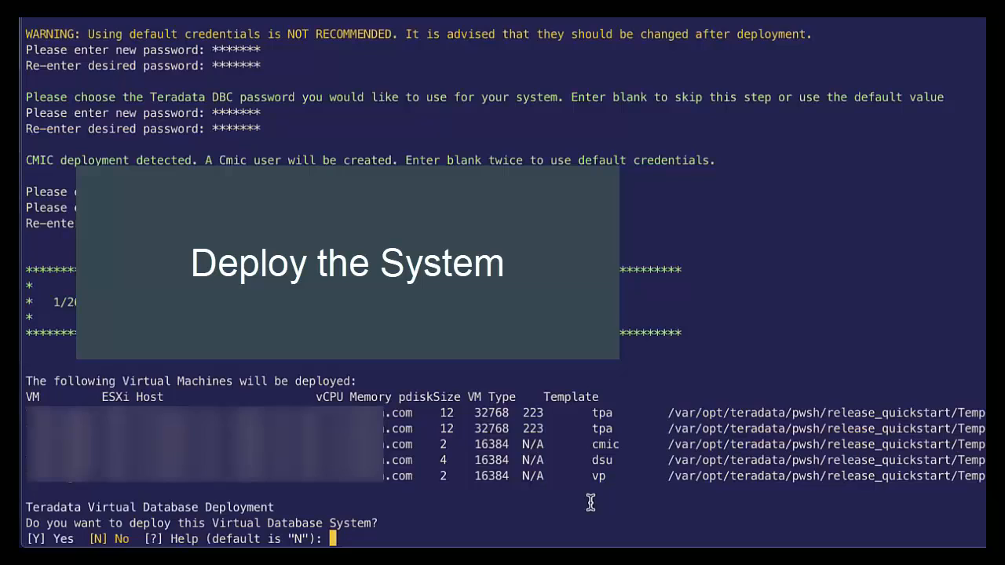
{"action": "mouse_move", "coordinate": [602, 512]}
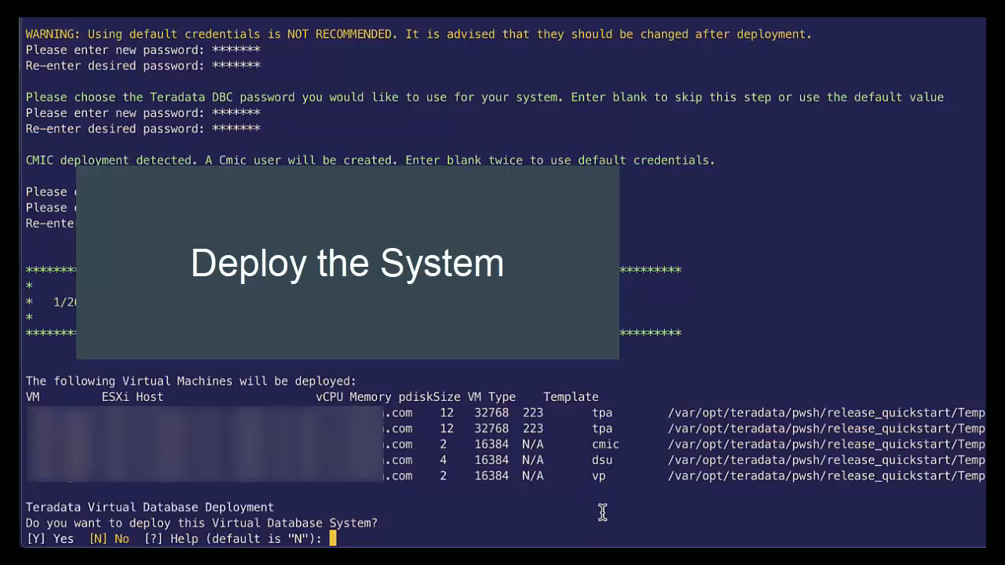
- Answer Y to deploy the five-VM Virtual Database System
{"action": "type", "text": "Y"}
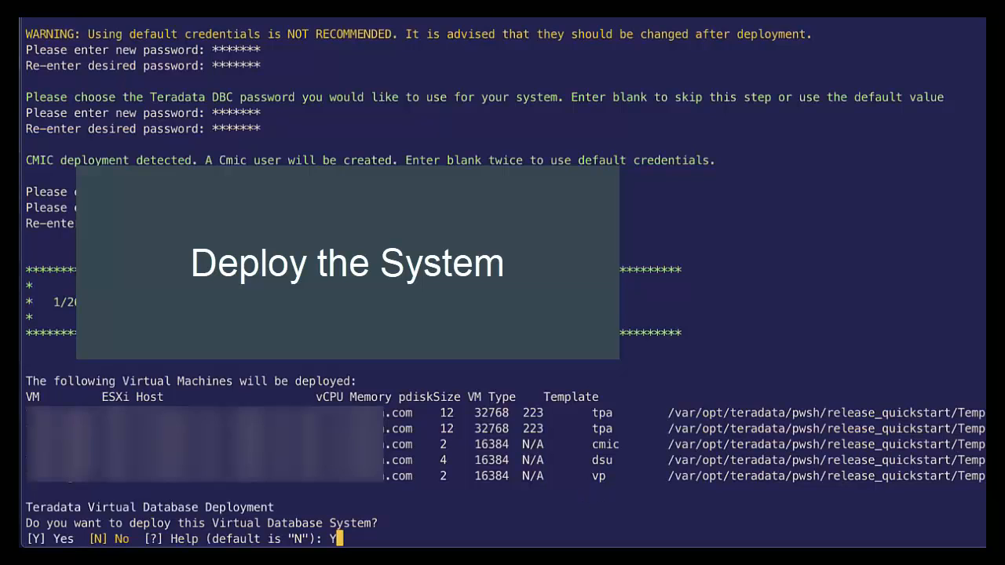